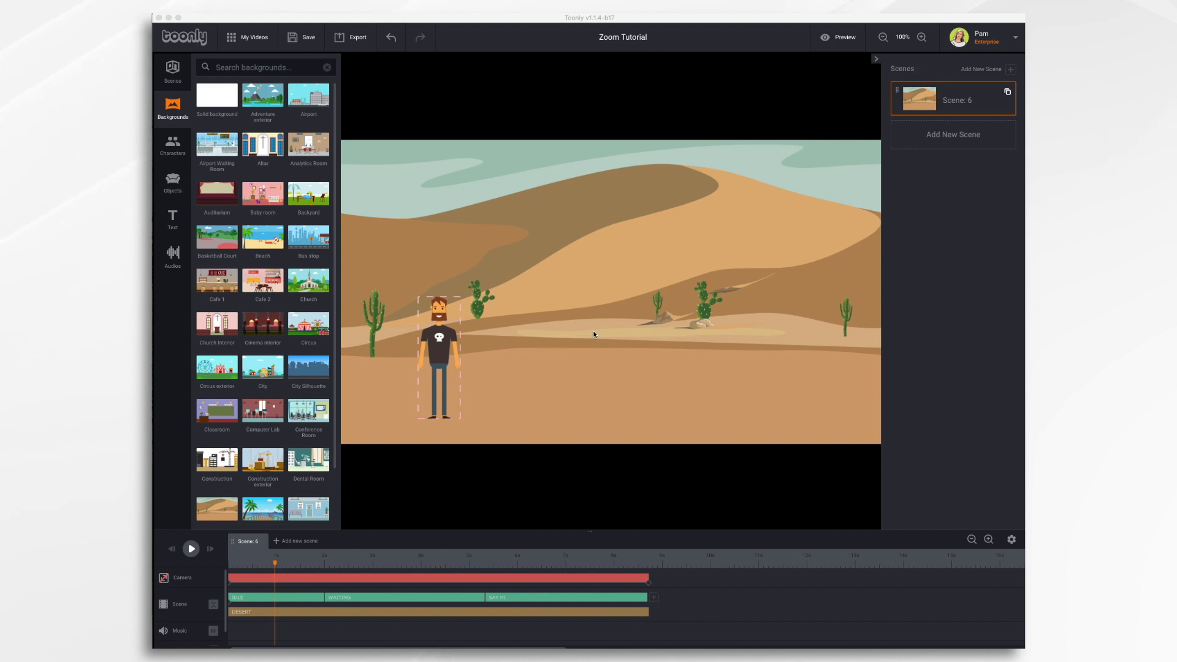
- Enter camera editing mode for the desert scene at the start of the timeline
{"action": "left_click", "coordinate": [844, 37]}
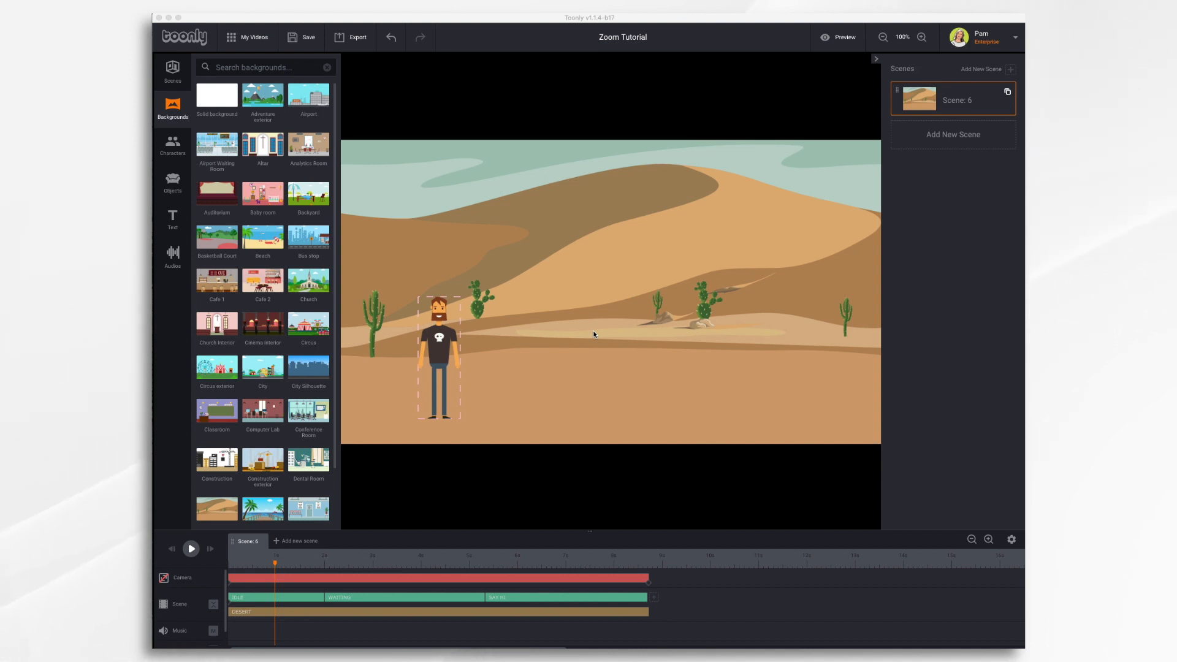
{"action": "mouse_move", "coordinate": [393, 460]}
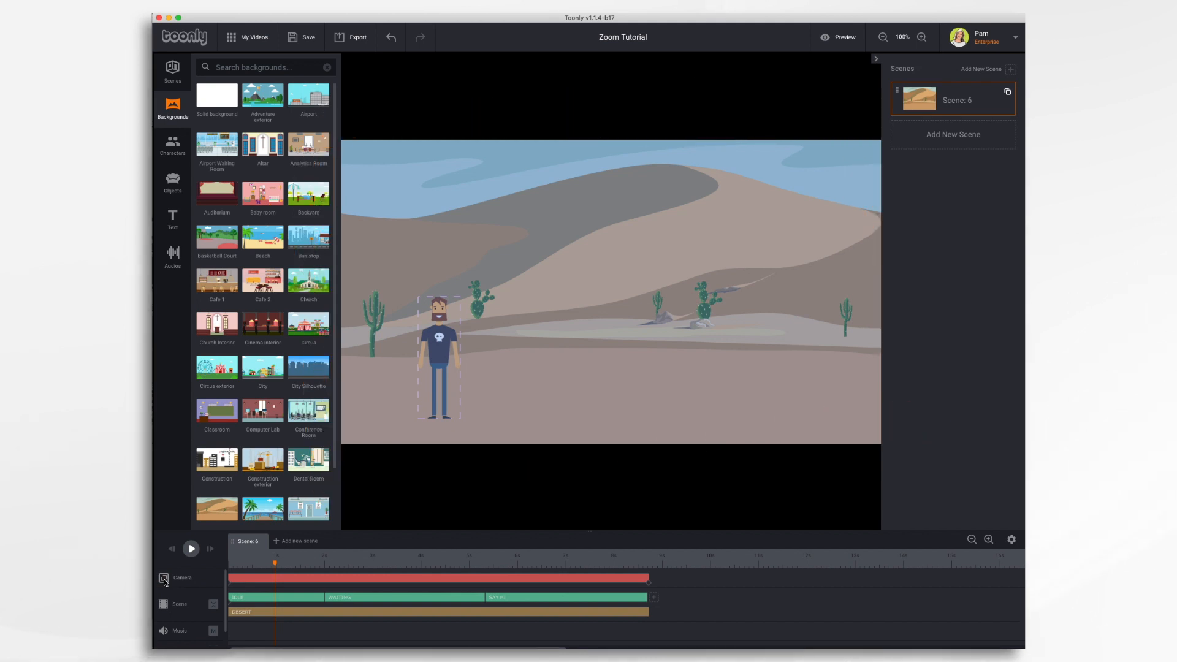
{"action": "mouse_move", "coordinate": [731, 369]}
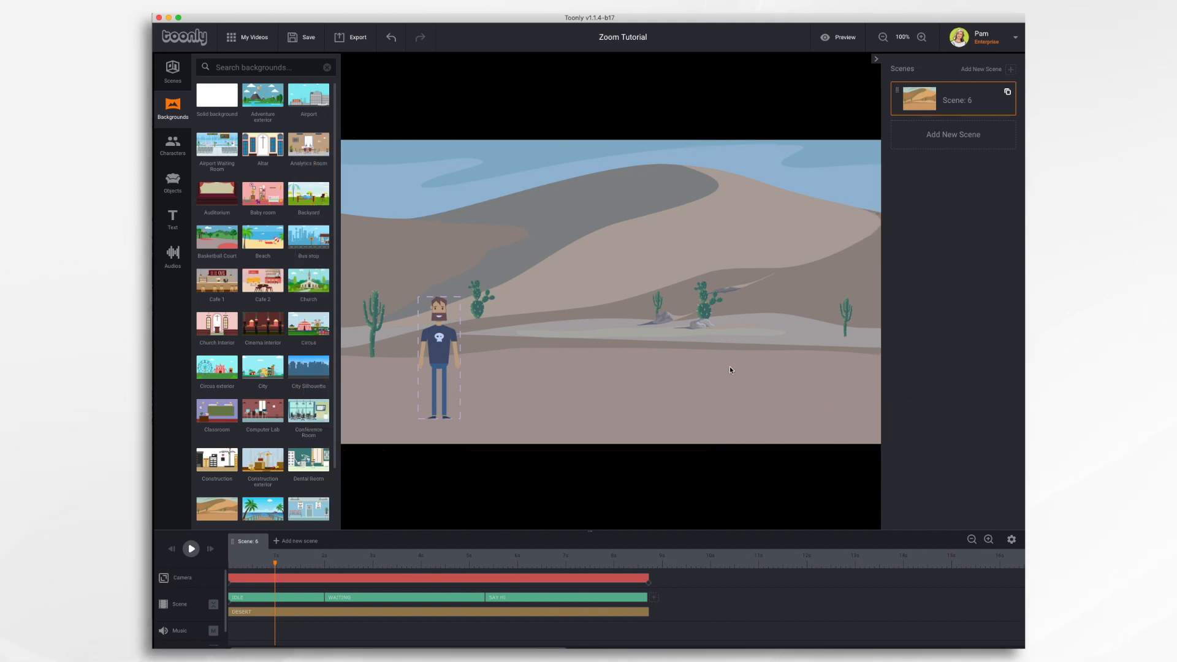
{"action": "mouse_move", "coordinate": [490, 258]}
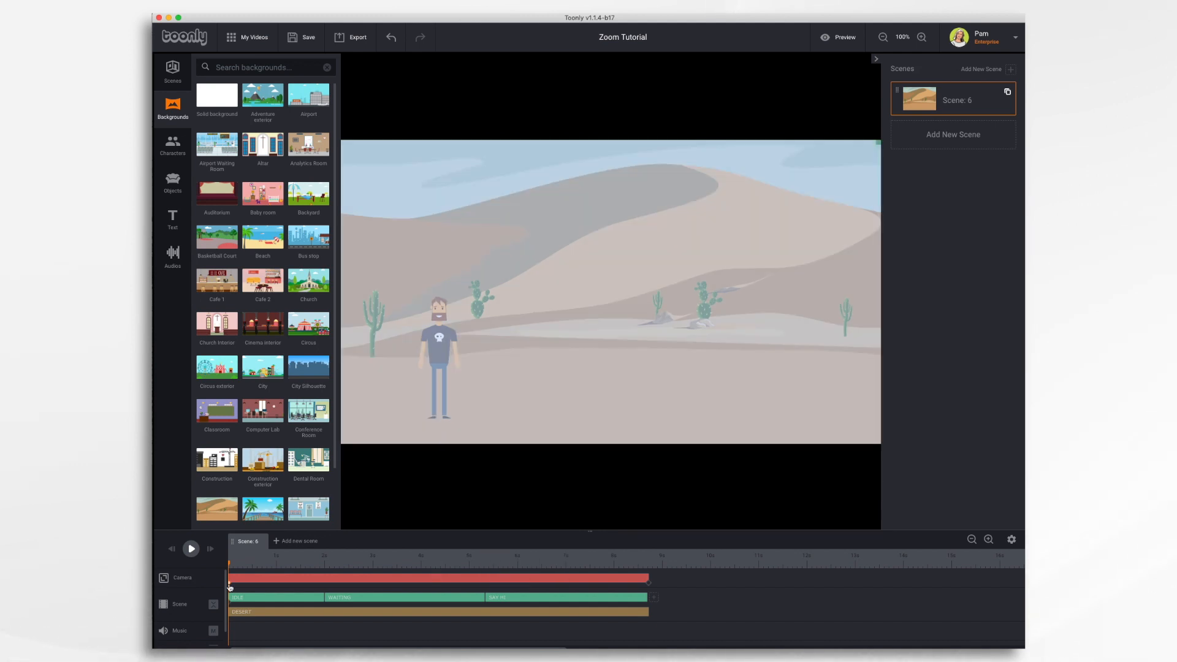
- Add a camera keyframe at 0 s and shrink the frame around the man on the left
{"action": "left_click", "coordinate": [233, 584]}
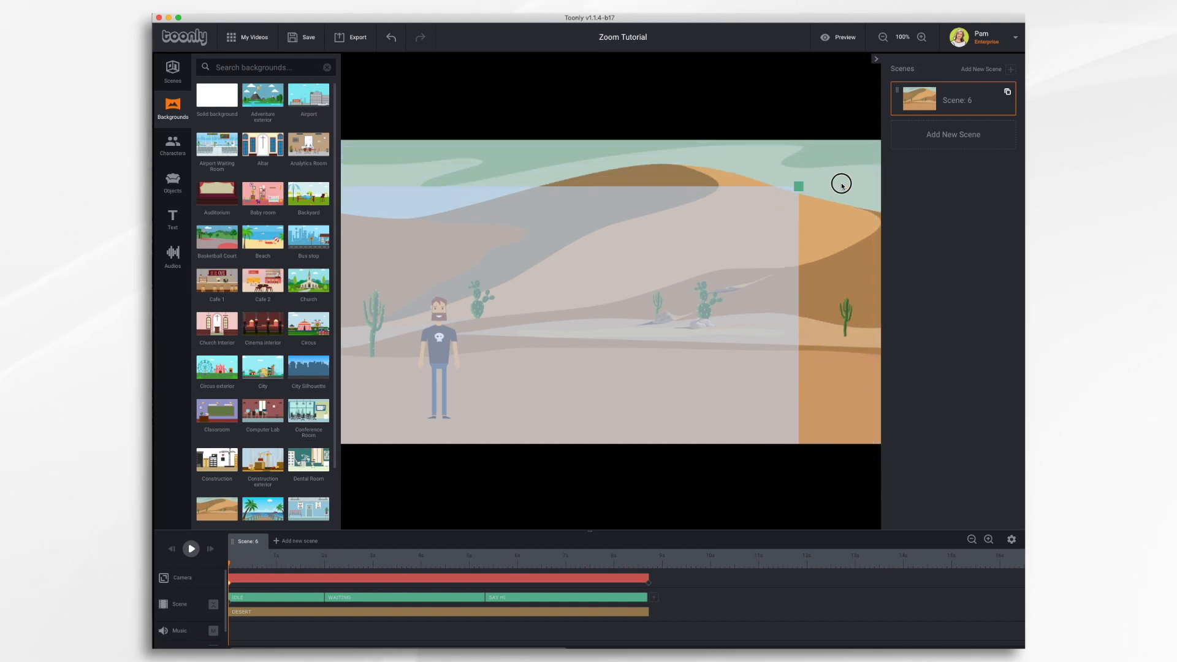
{"action": "left_click_drag", "start_coordinate": [799, 185], "coordinate": [700, 242]}
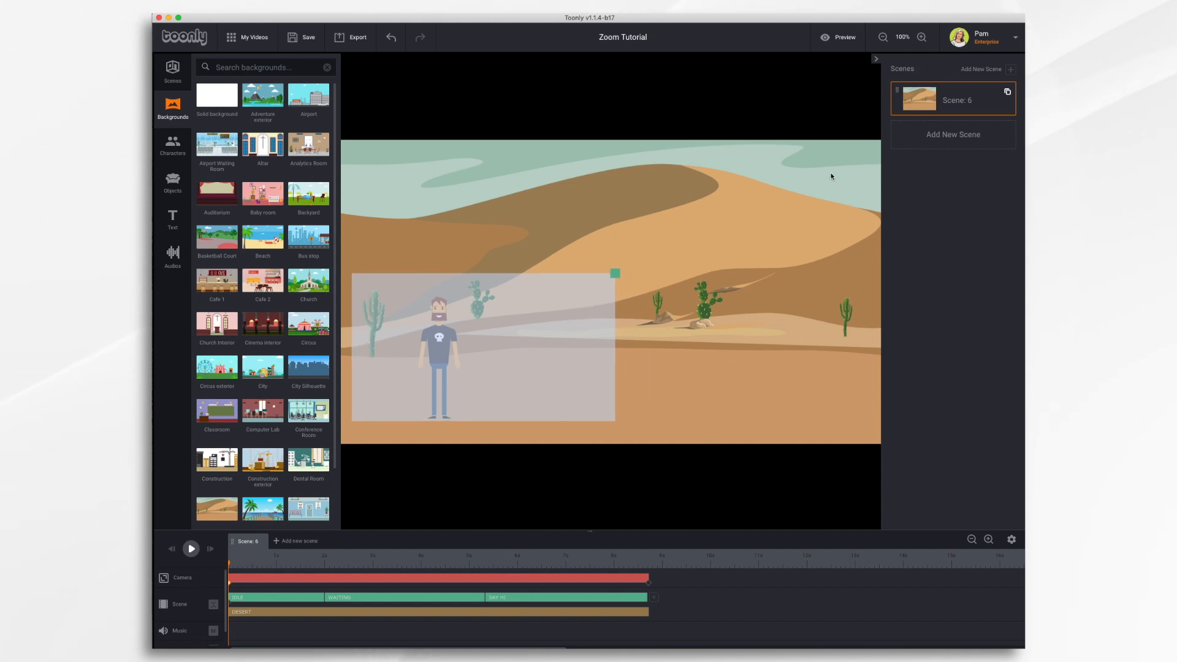
{"action": "mouse_move", "coordinate": [236, 587]}
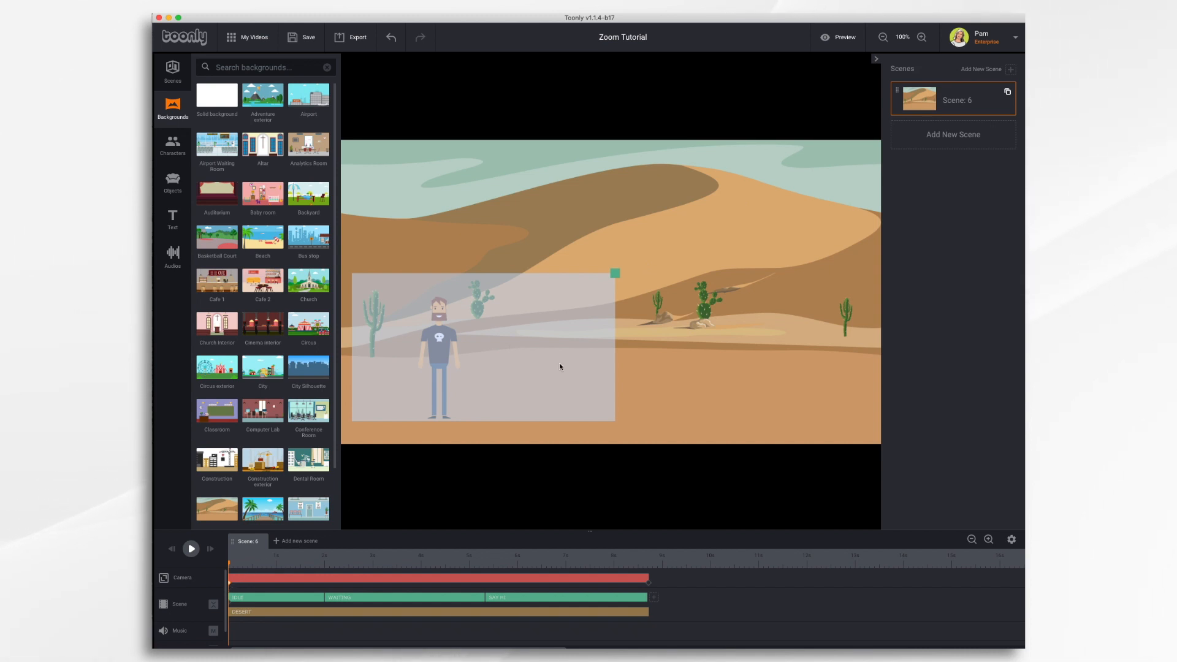
{"action": "mouse_move", "coordinate": [340, 269]}
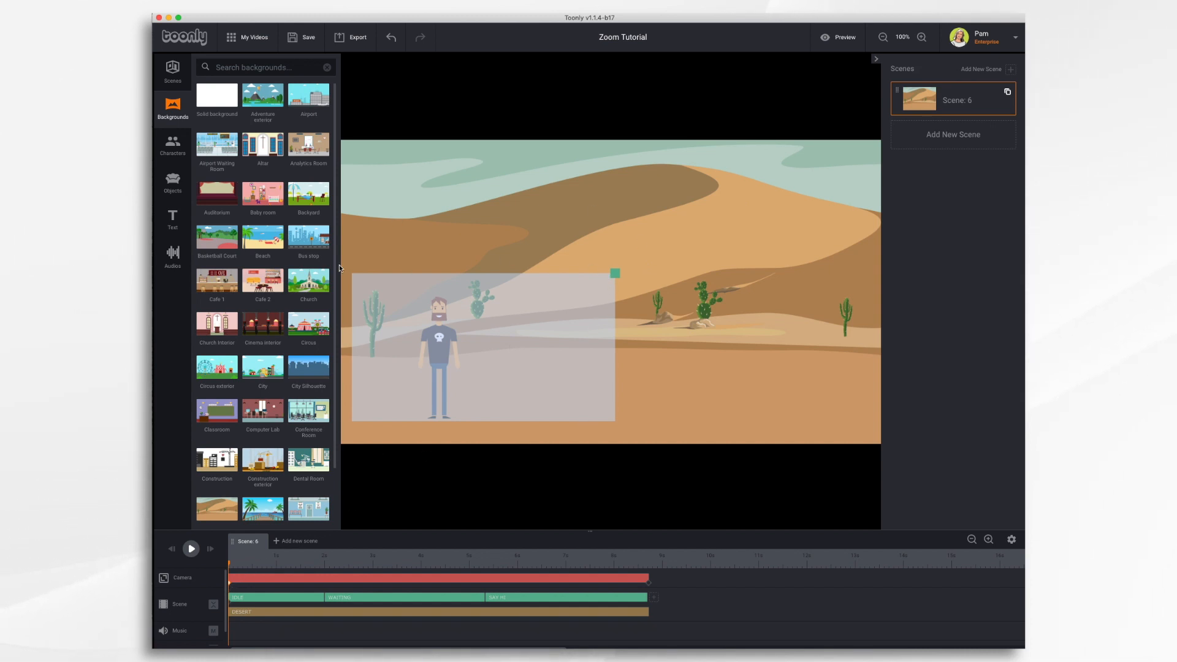
{"action": "mouse_move", "coordinate": [495, 395]}
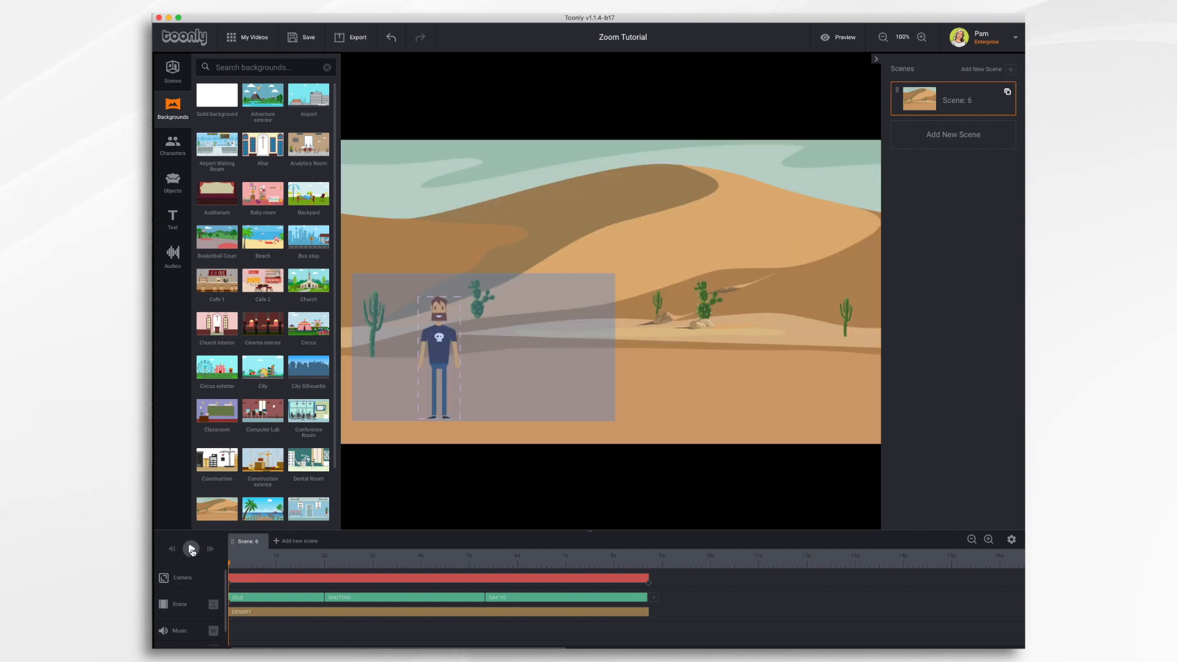
- Add a full-frame camera keyframe at the desert scene's end
{"action": "left_click", "coordinate": [191, 548]}
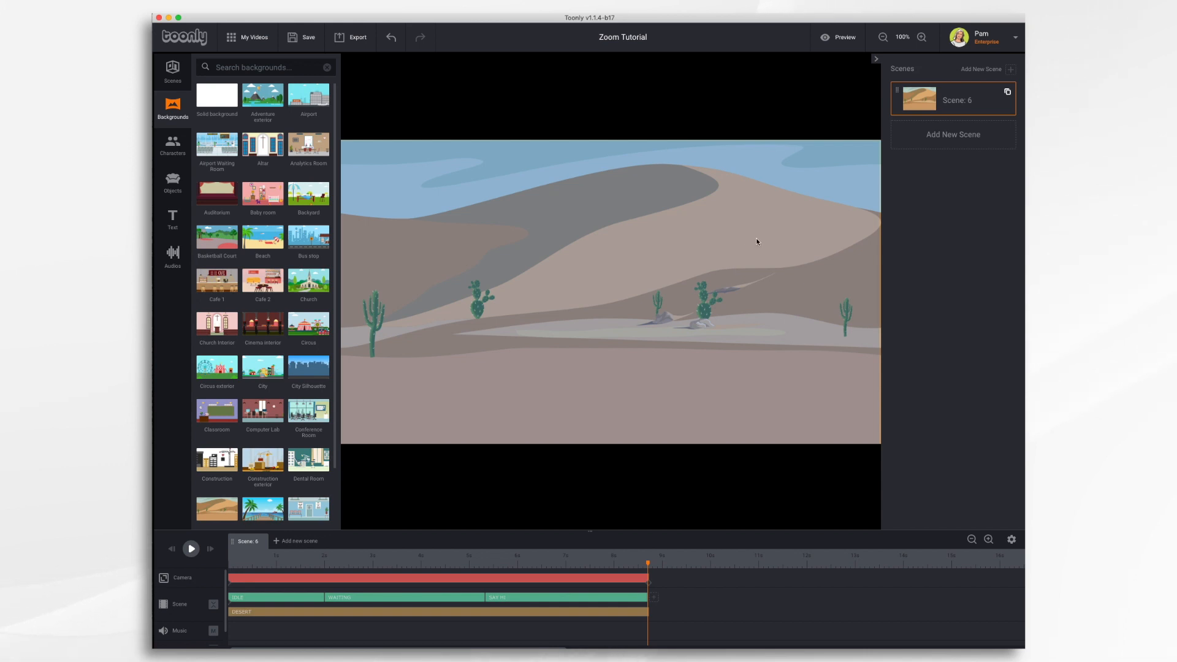
{"action": "mouse_move", "coordinate": [841, 38]}
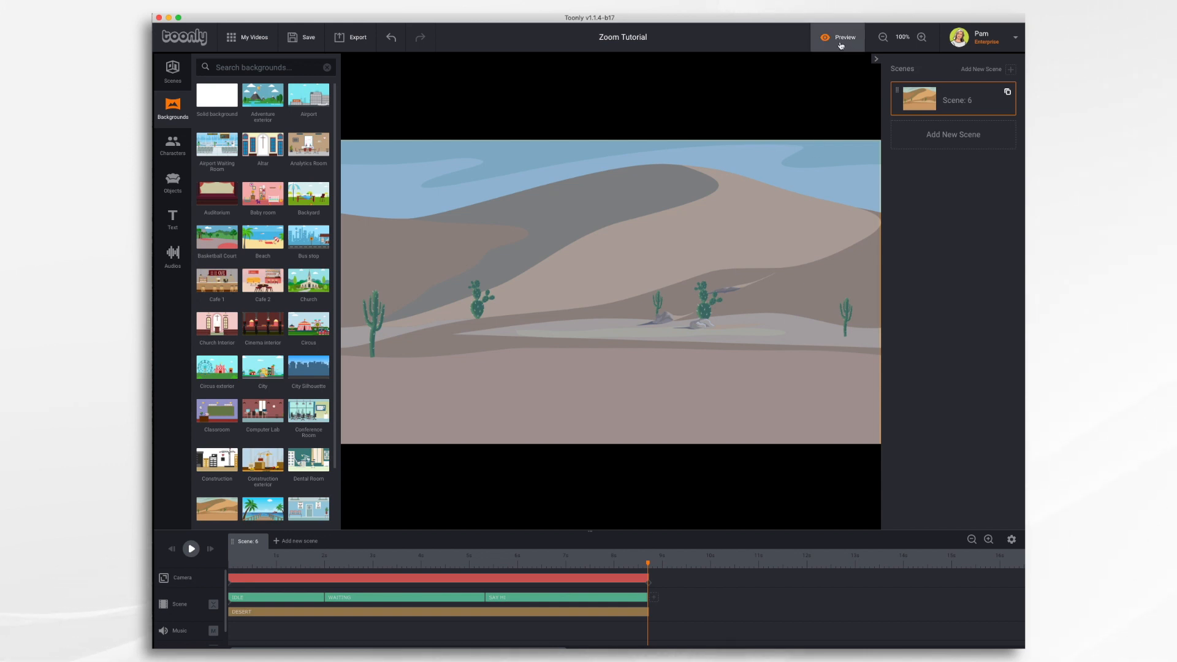
{"action": "left_click", "coordinate": [838, 37]}
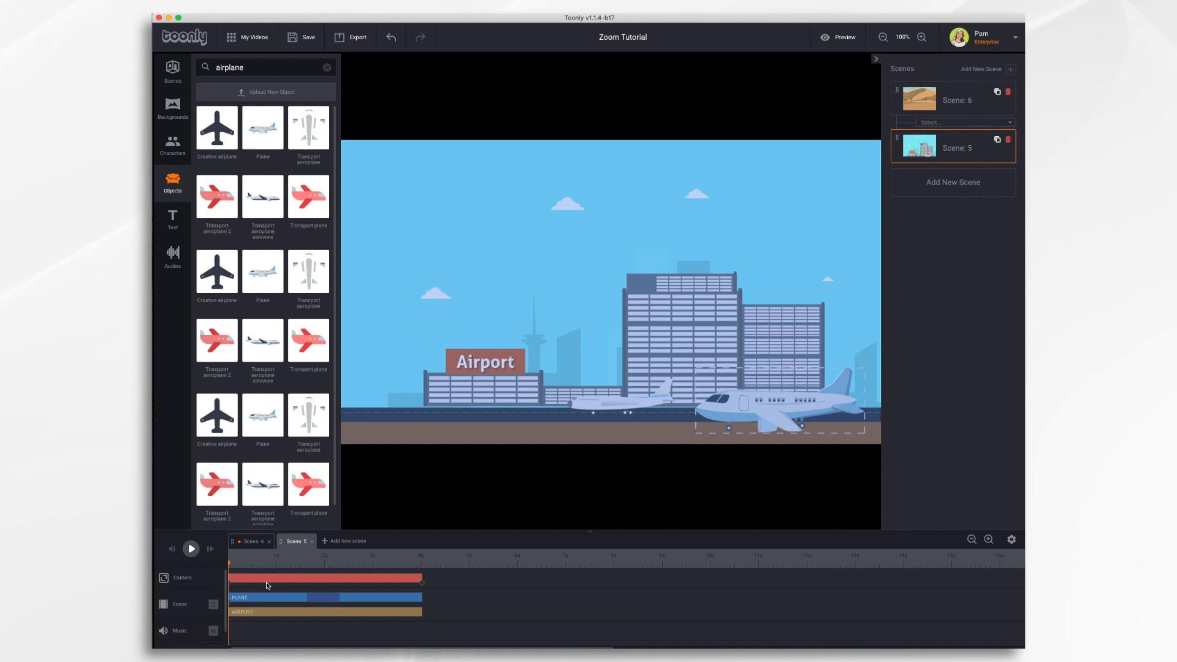
{"action": "mouse_move", "coordinate": [230, 586]}
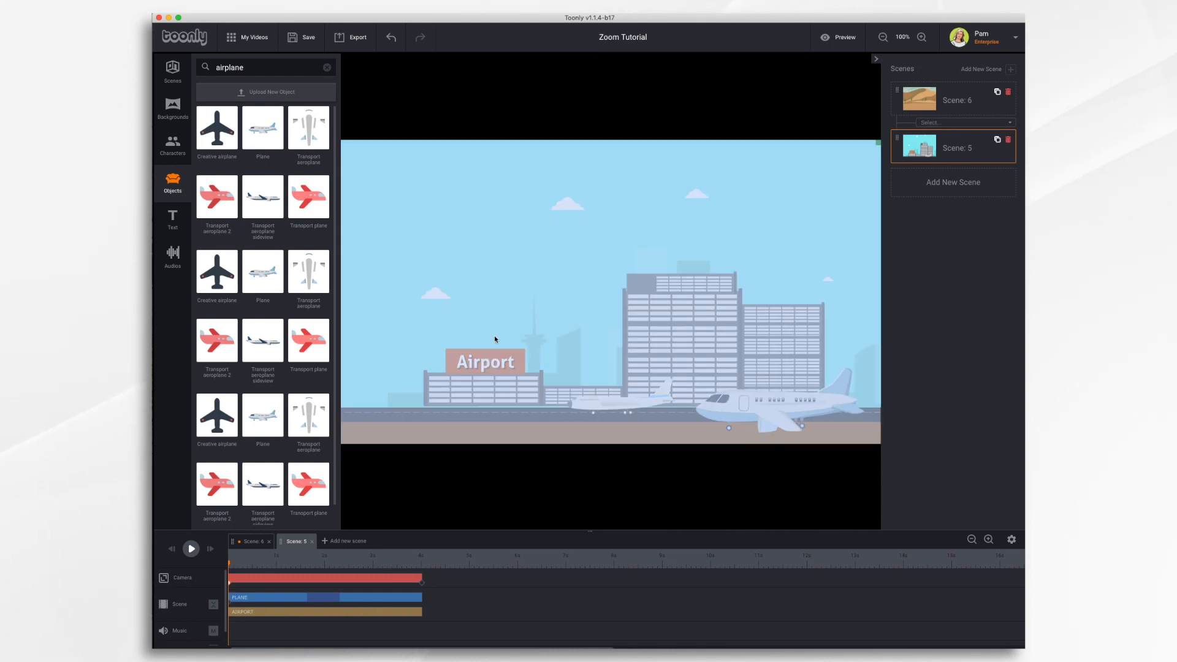
{"action": "mouse_move", "coordinate": [802, 391]}
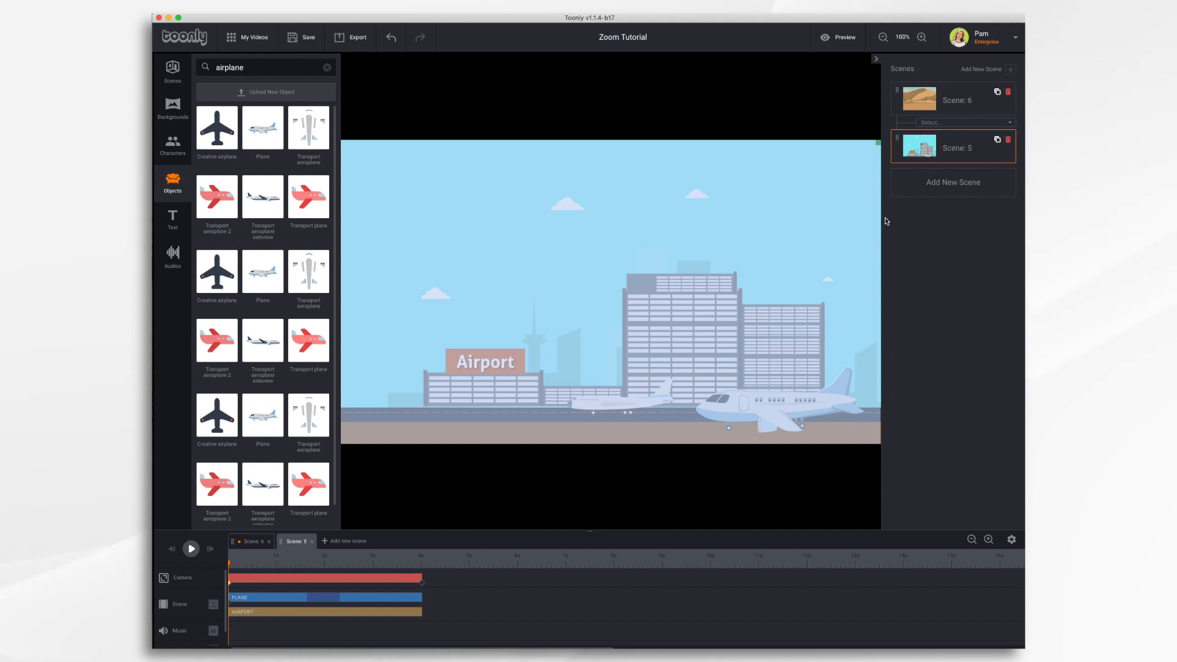
- Set the start keyframe on the Airport sign and the end keyframe around the plane
{"action": "left_click", "coordinate": [233, 586]}
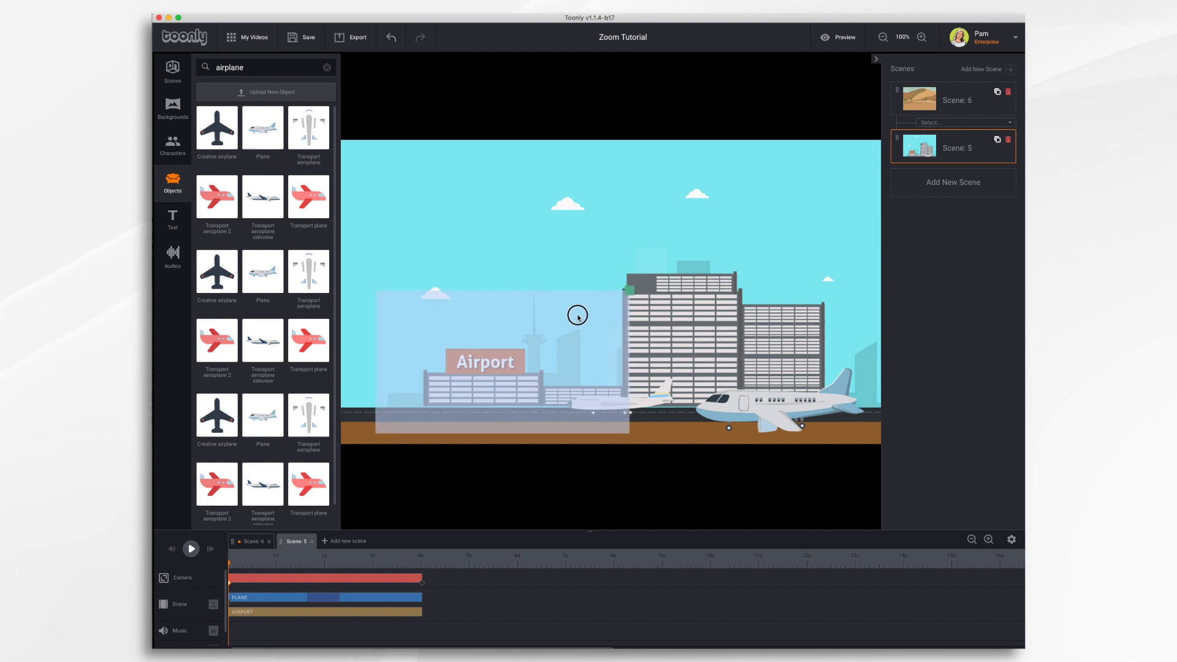
{"action": "left_click", "coordinate": [218, 485]}
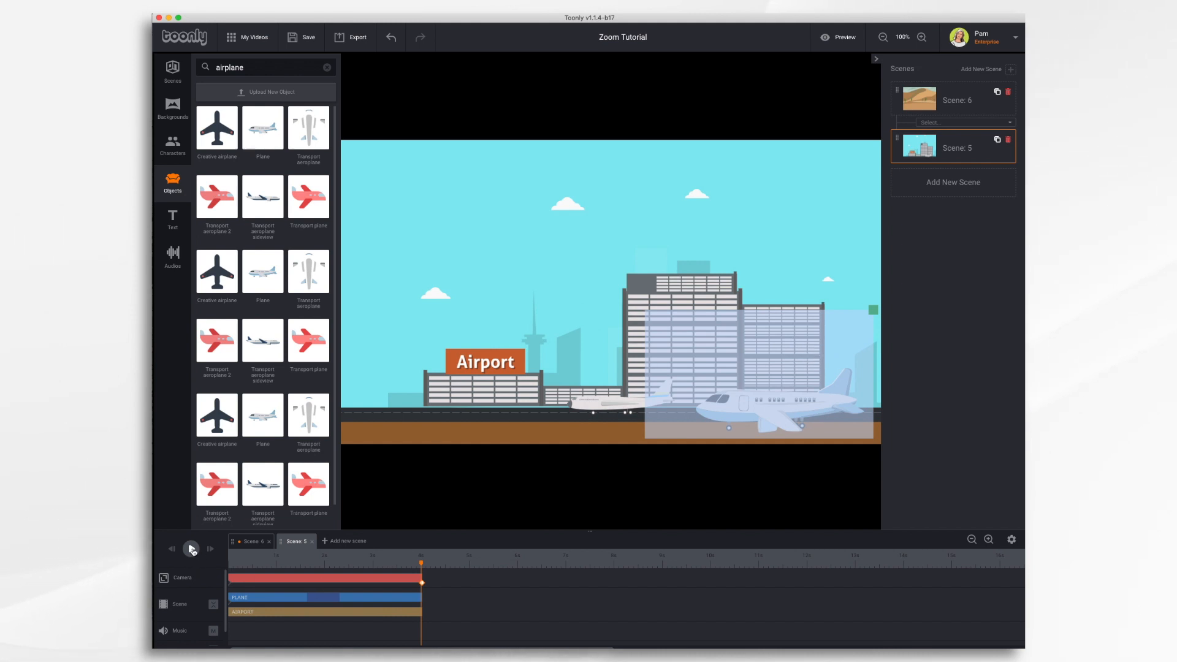
{"action": "left_click", "coordinate": [191, 550]}
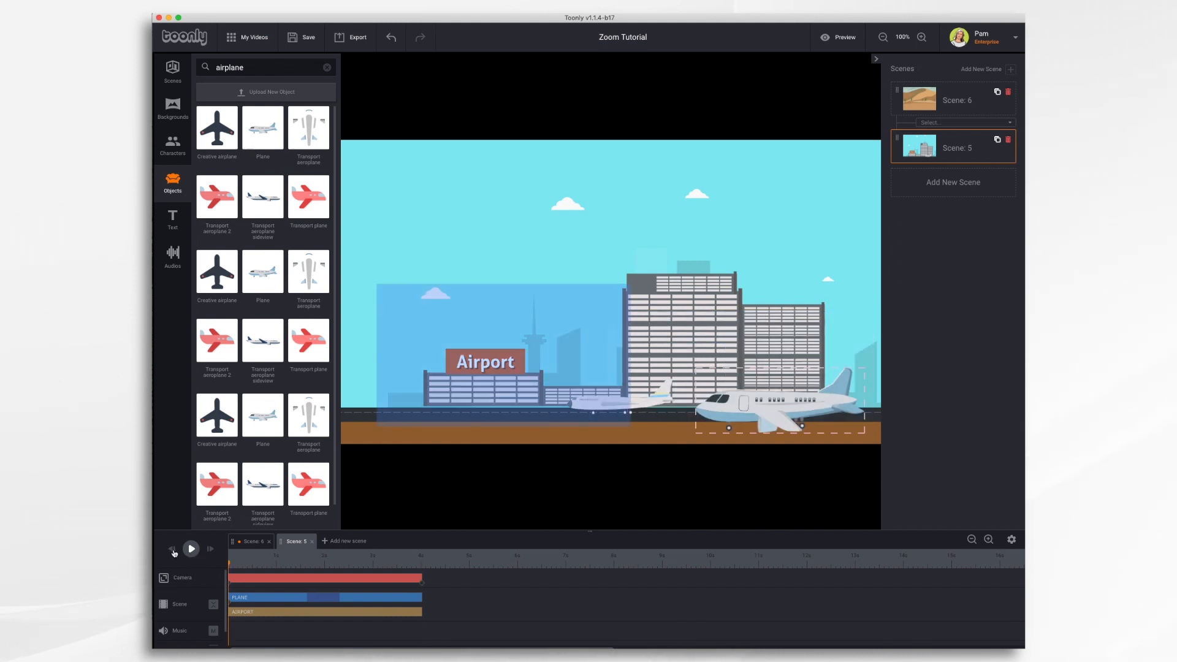
{"action": "left_click", "coordinate": [191, 549]}
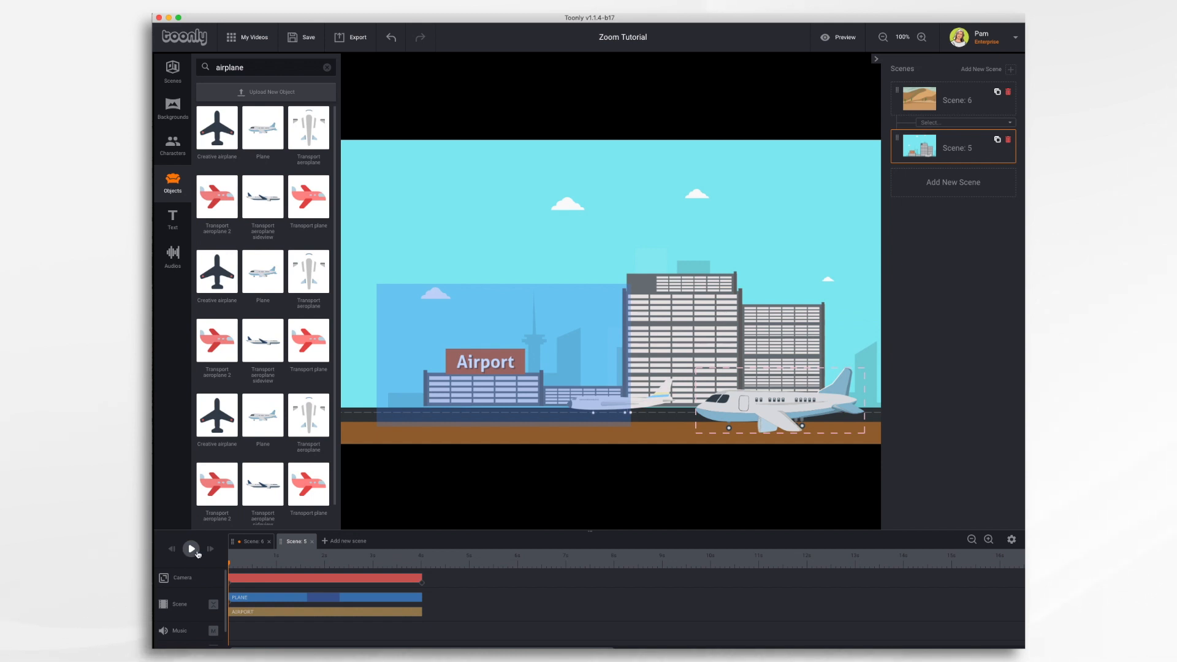
{"action": "left_click", "coordinate": [192, 548]}
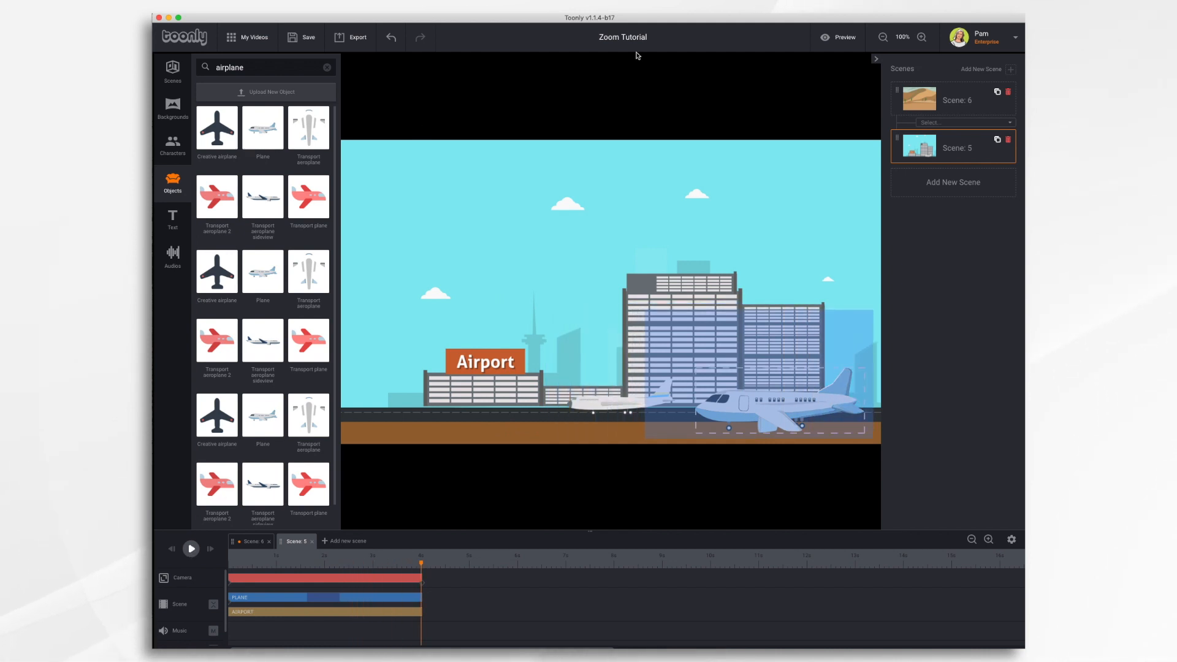
{"action": "left_click", "coordinate": [838, 37]}
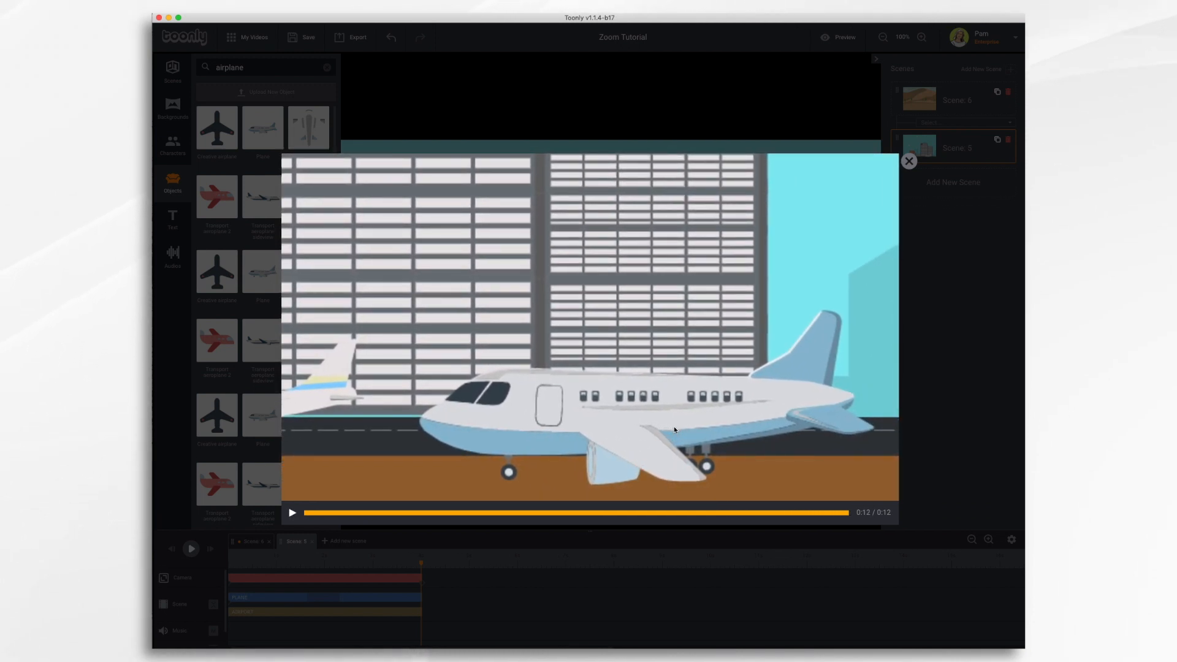
{"action": "left_click", "coordinate": [909, 161]}
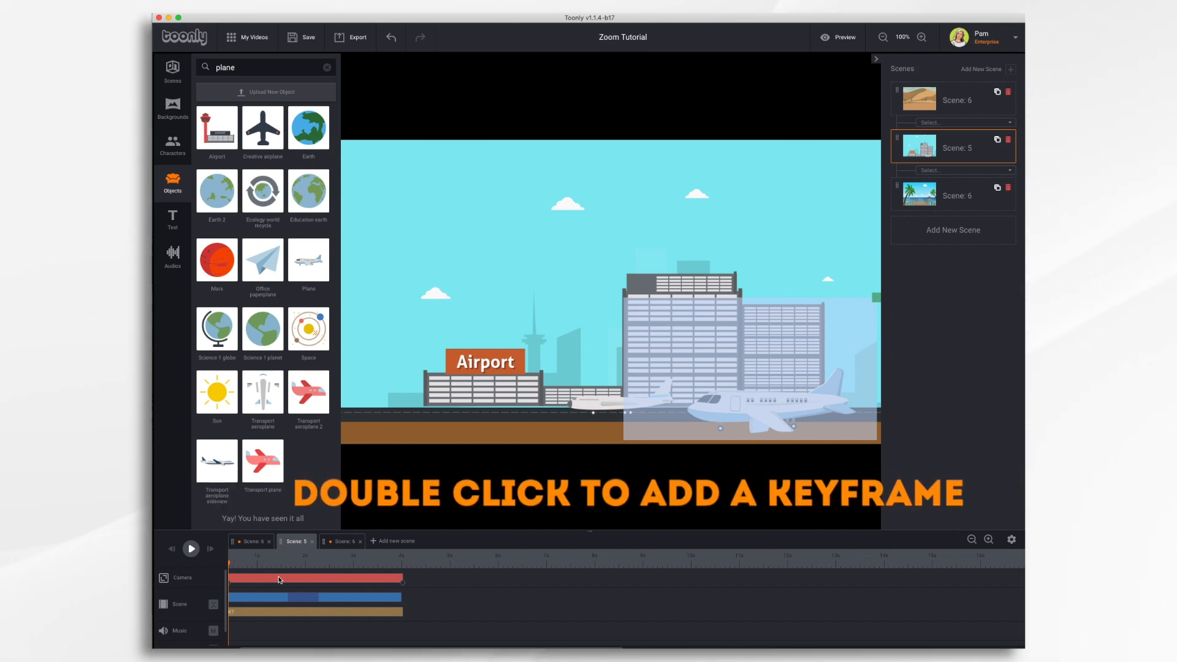
- Add a camera keyframe framing the parked plane on the right
{"action": "double_click", "coordinate": [279, 578]}
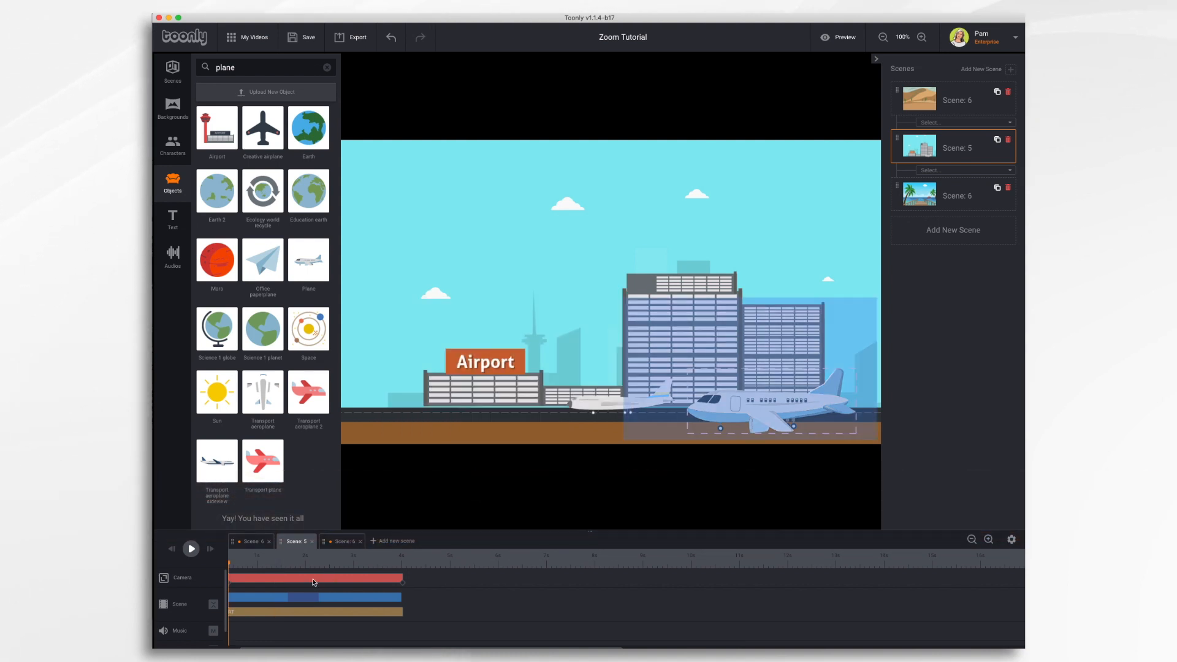
- Set the camera keyframe's easing to Elastic, In & Out, and close the settings
{"action": "left_click", "coordinate": [315, 581]}
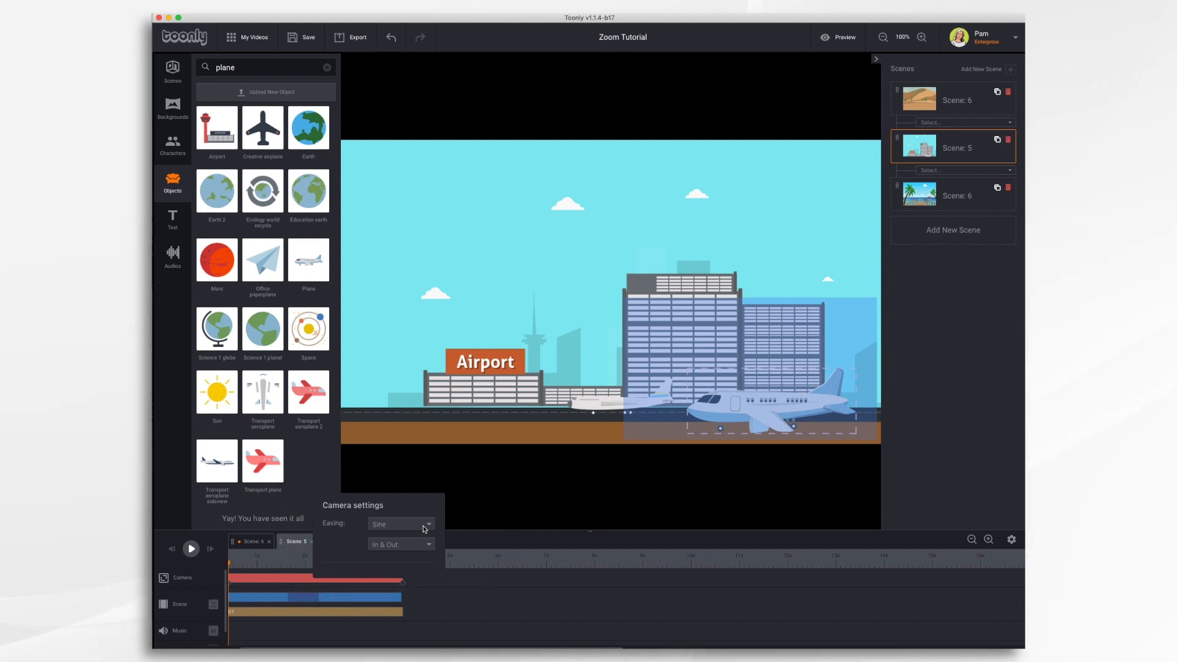
{"action": "left_click", "coordinate": [401, 524]}
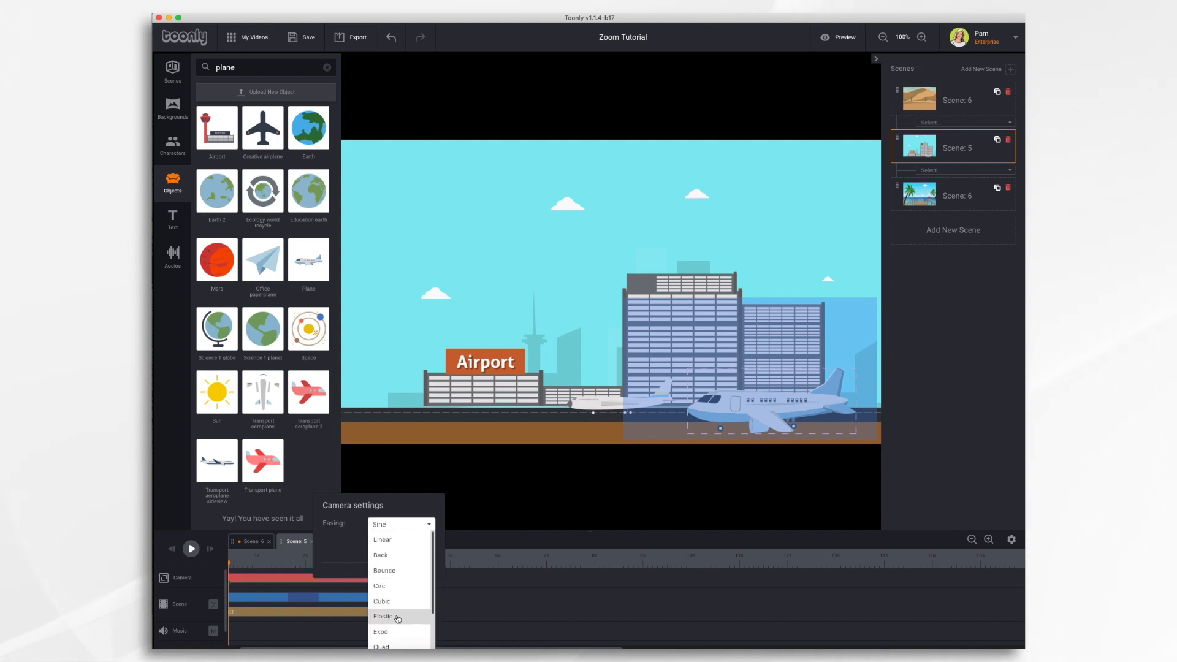
{"action": "left_click", "coordinate": [382, 617]}
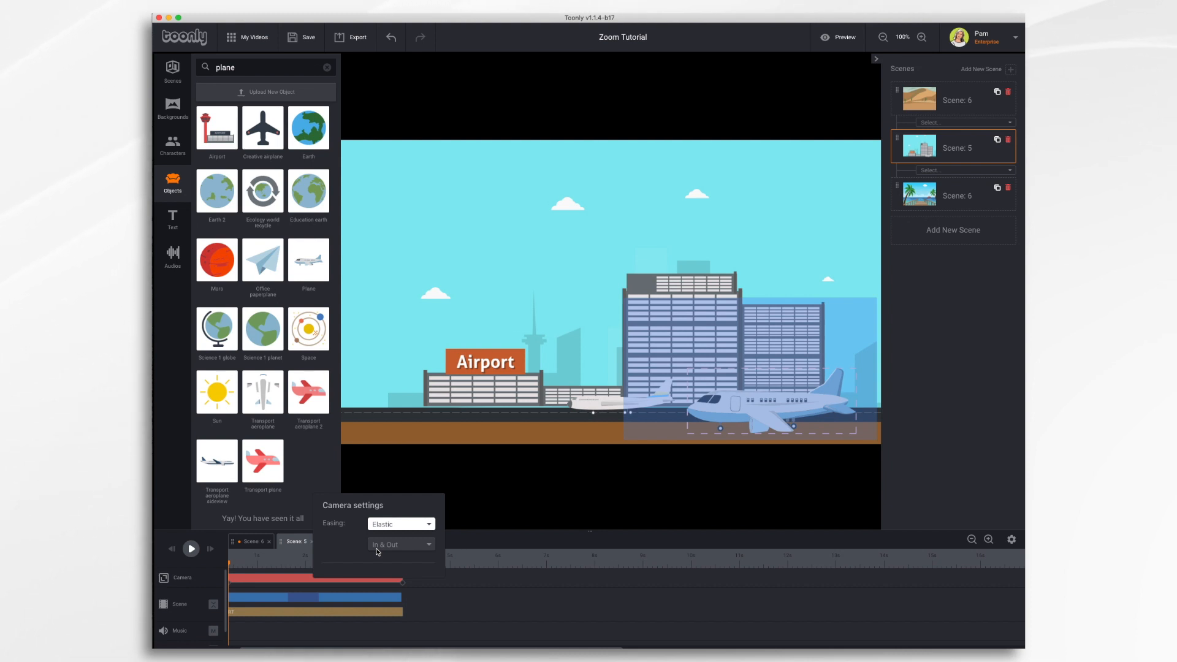
{"action": "left_click", "coordinate": [400, 544]}
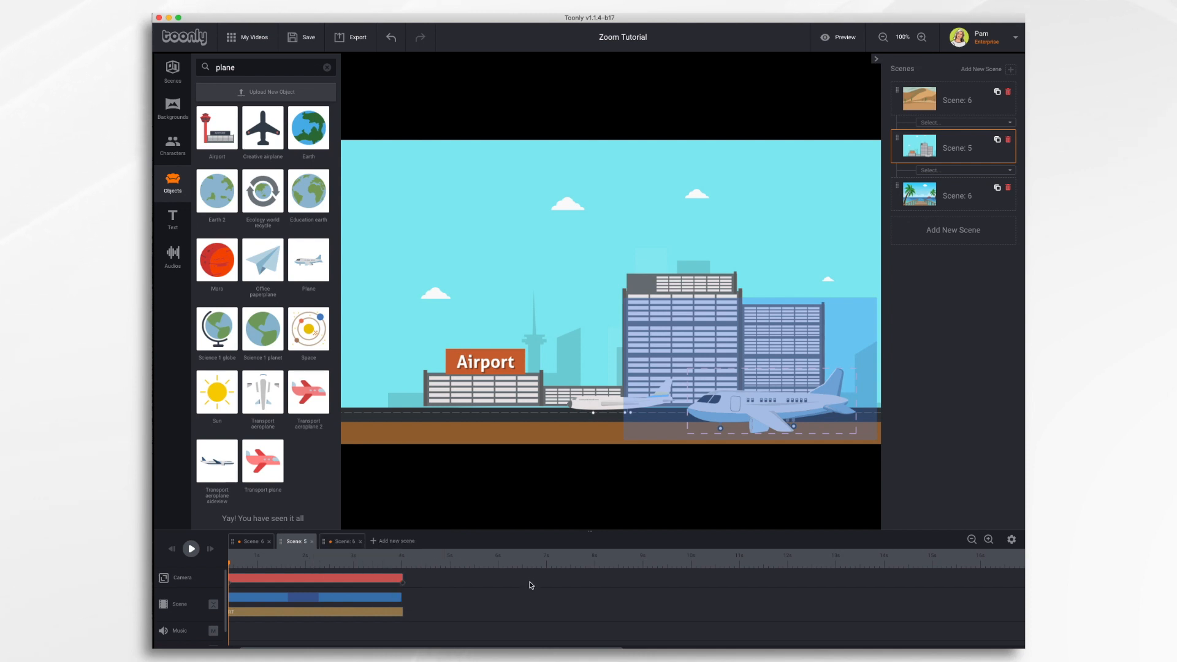
{"action": "mouse_move", "coordinate": [838, 38]}
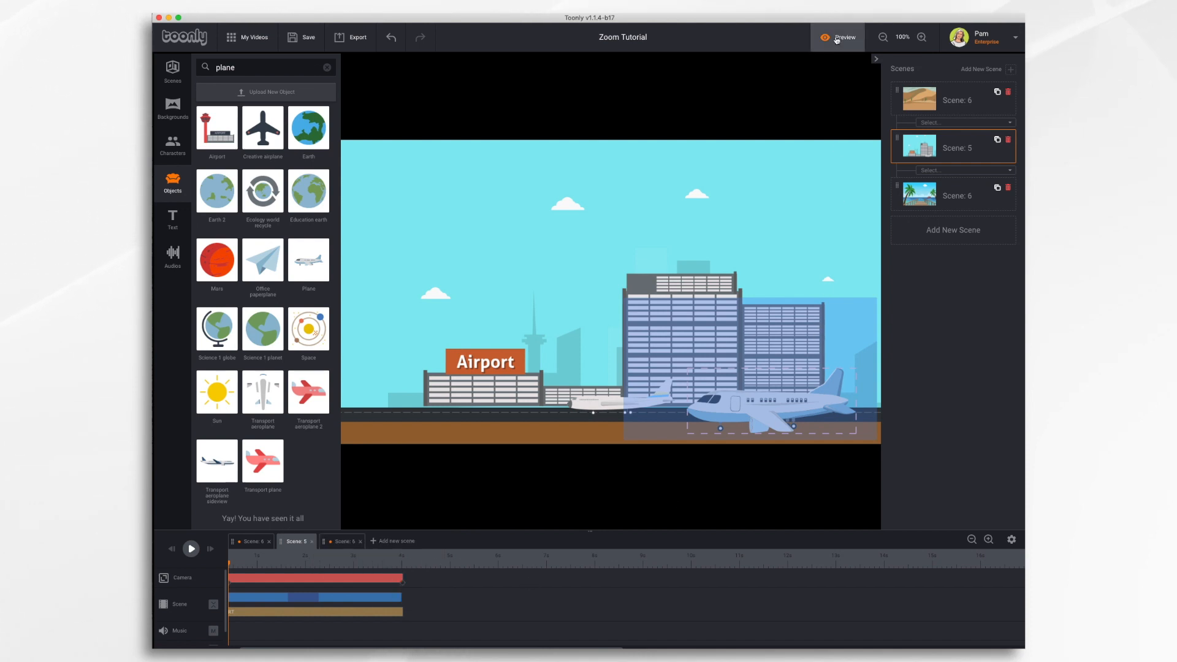
{"action": "left_click", "coordinate": [837, 37]}
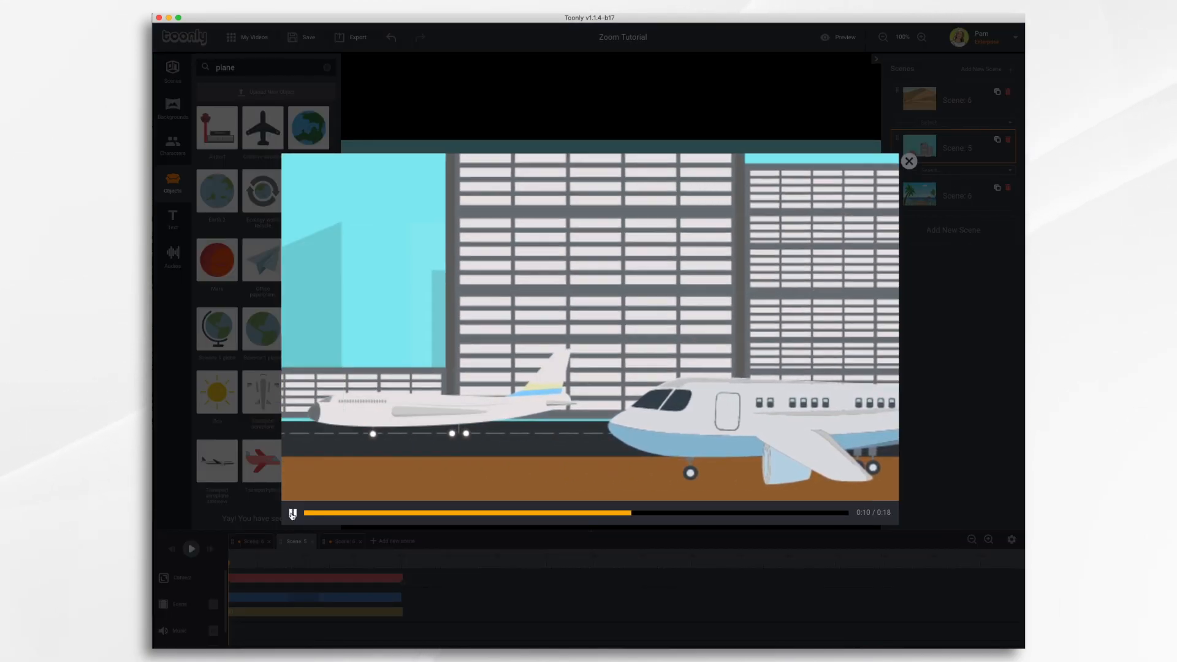
{"action": "left_click", "coordinate": [909, 160]}
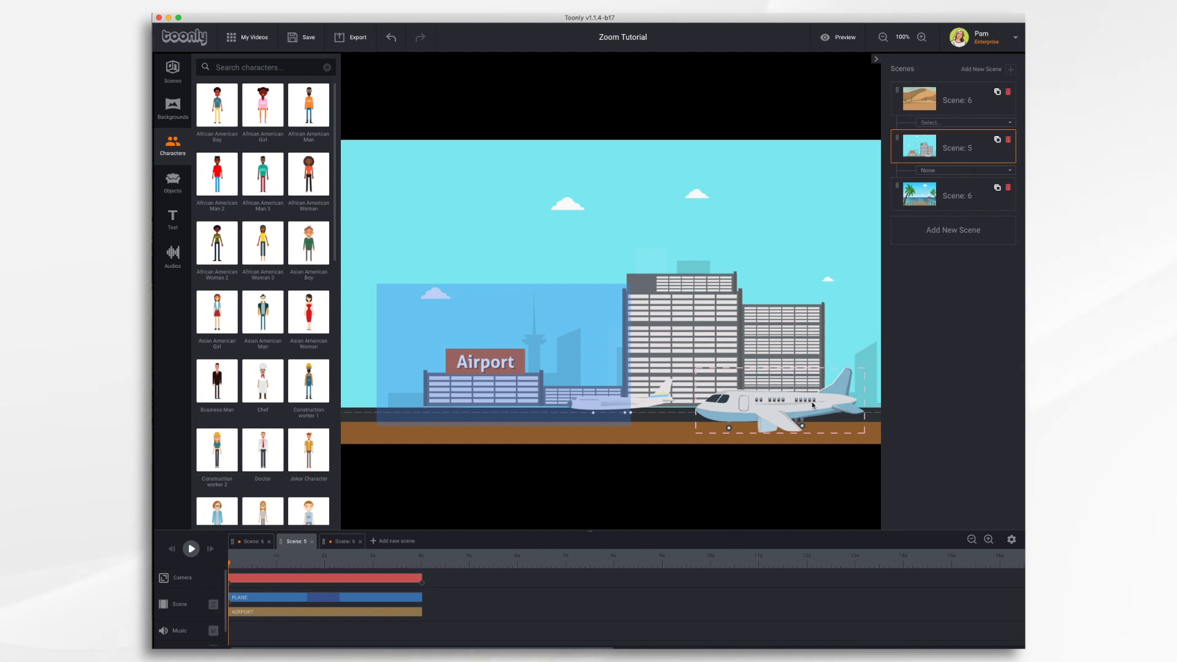
{"action": "mouse_move", "coordinate": [669, 386]}
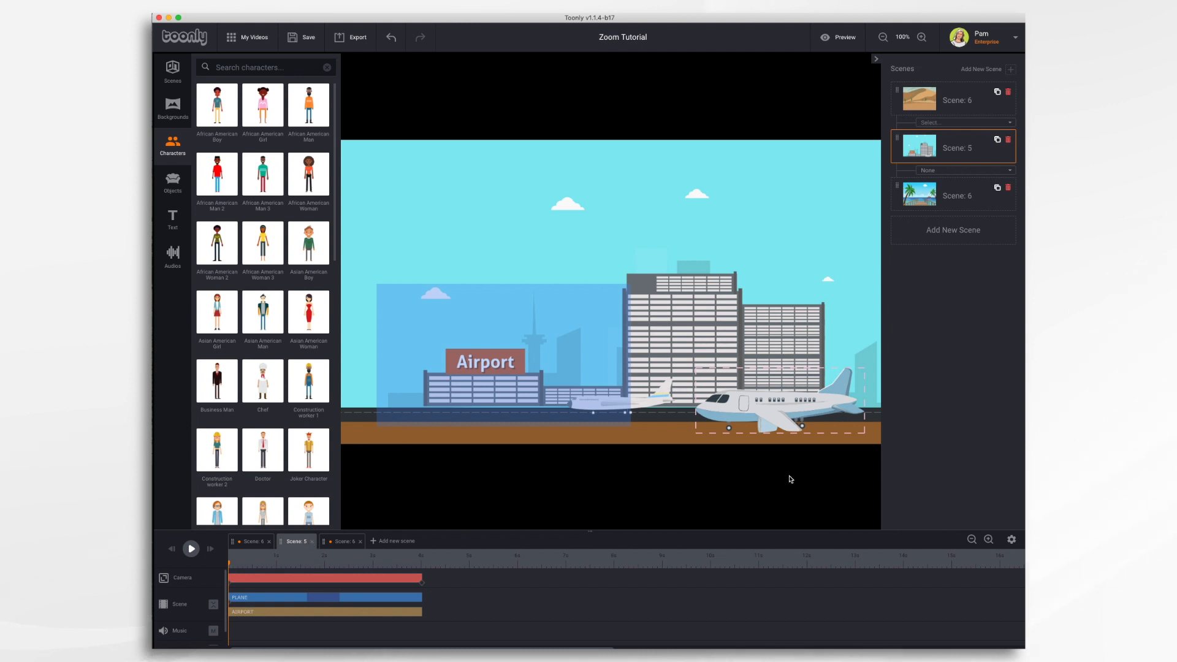
{"action": "mouse_move", "coordinate": [811, 406]}
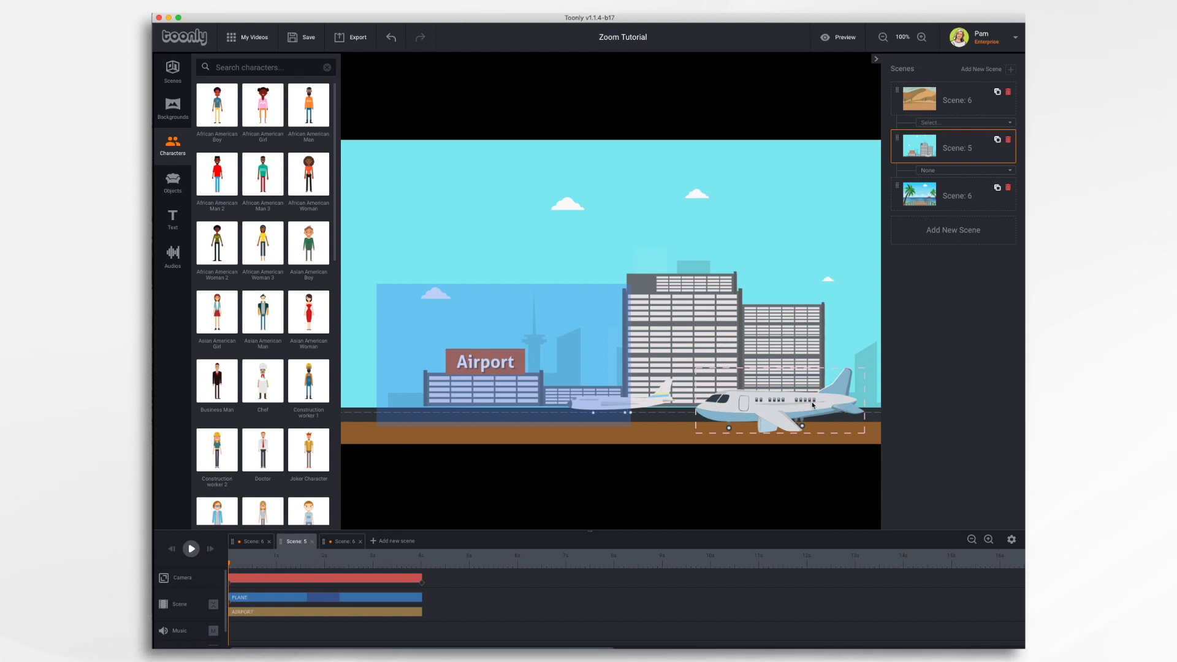
{"action": "mouse_move", "coordinate": [688, 393]}
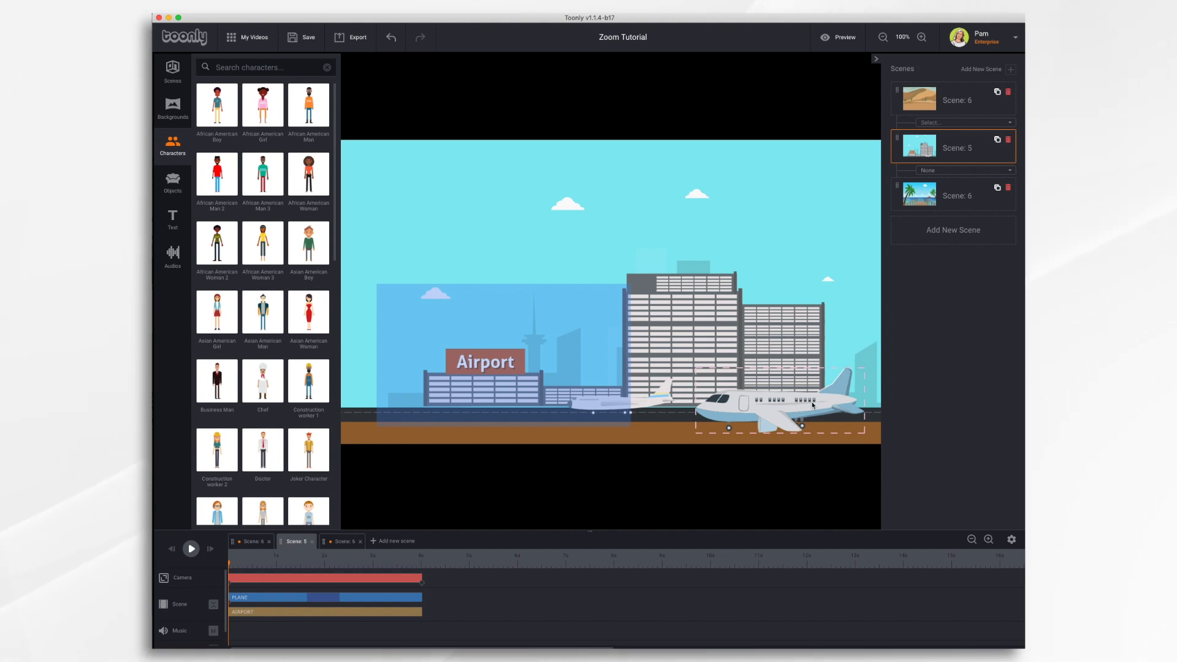
{"action": "mouse_move", "coordinate": [687, 393]}
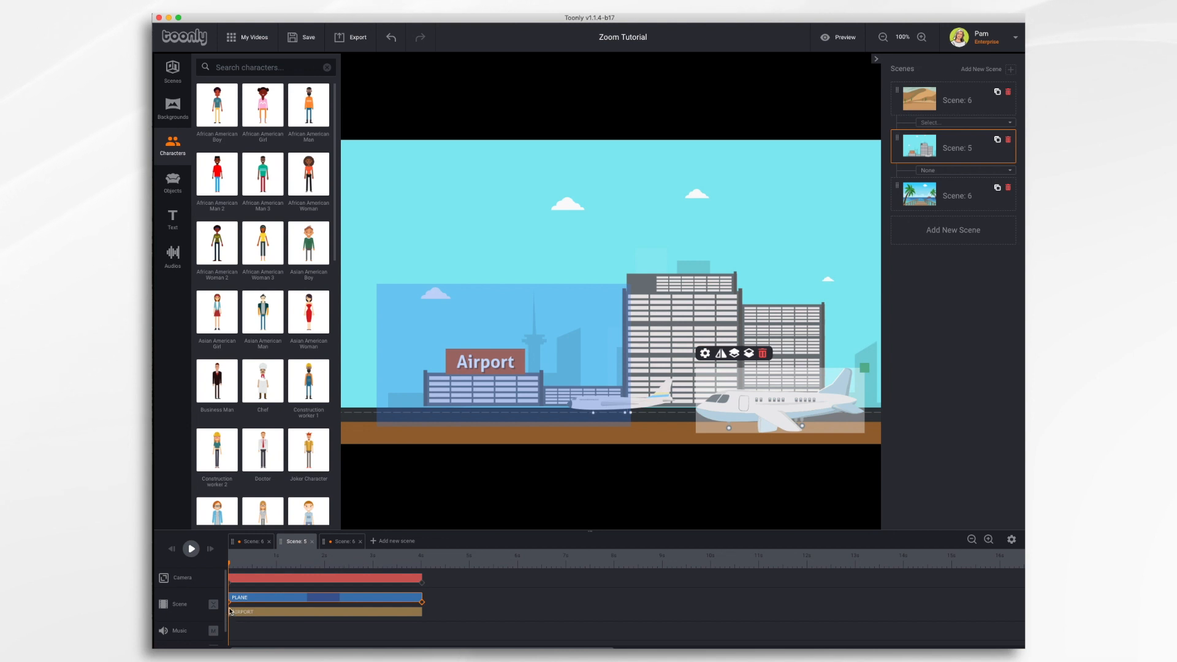
{"action": "mouse_move", "coordinate": [710, 446]}
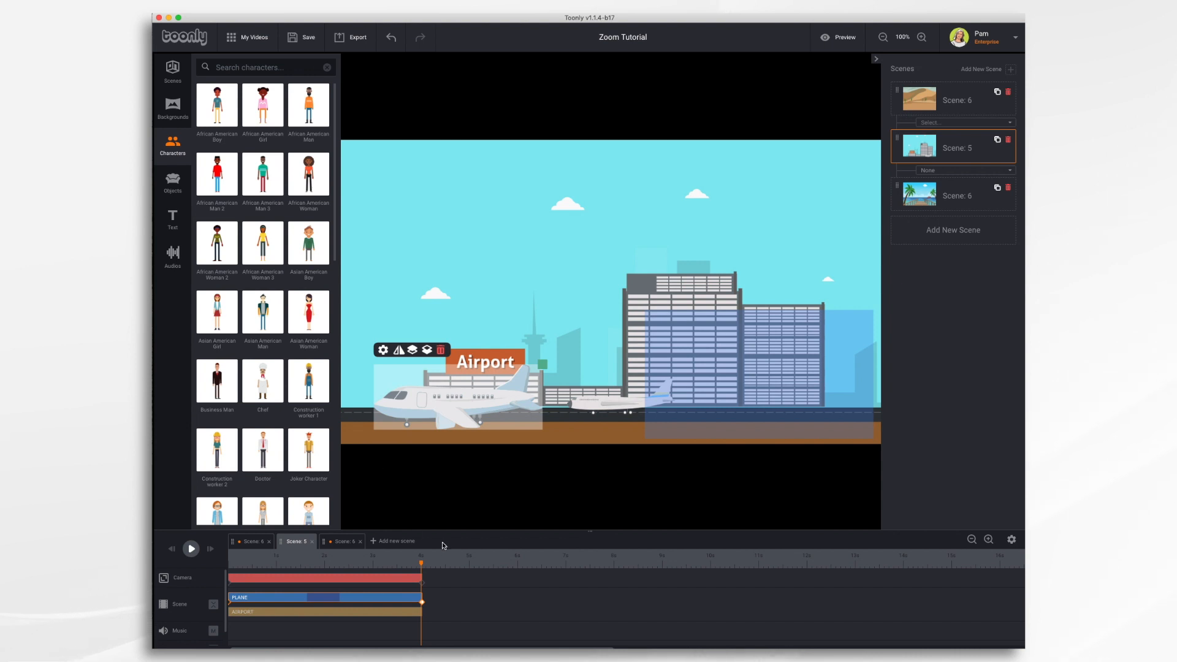
- Set the end keyframe on the plane's final position, play it back, and close the preview
{"action": "left_click", "coordinate": [213, 555]}
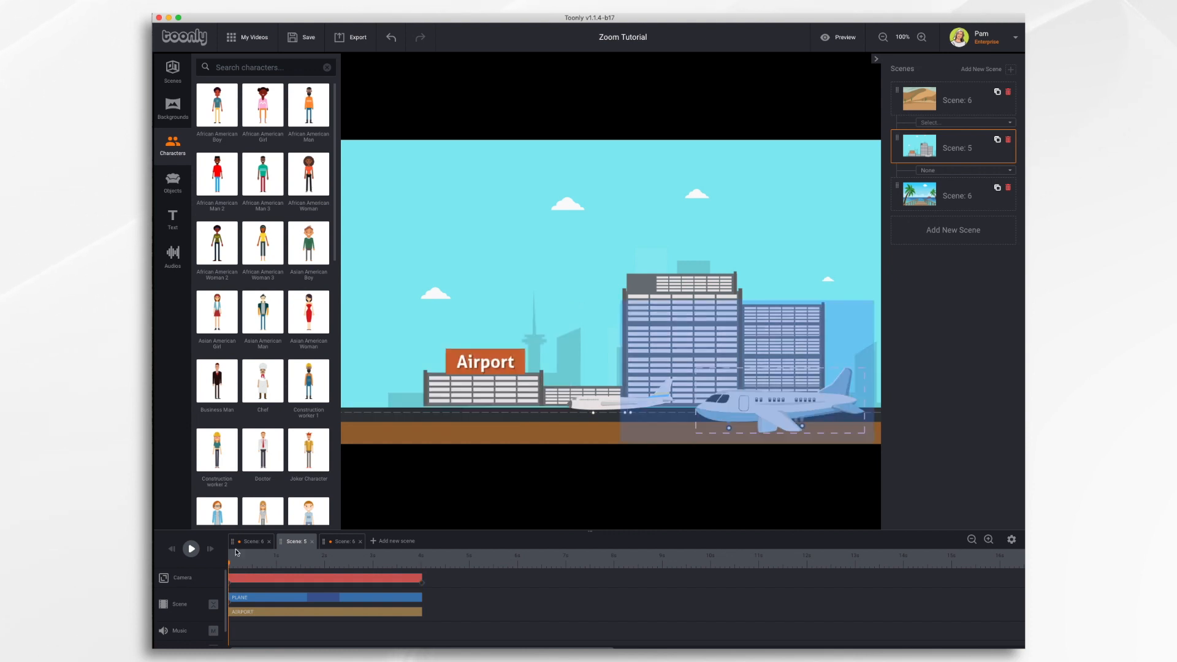
{"action": "left_click", "coordinate": [191, 549]}
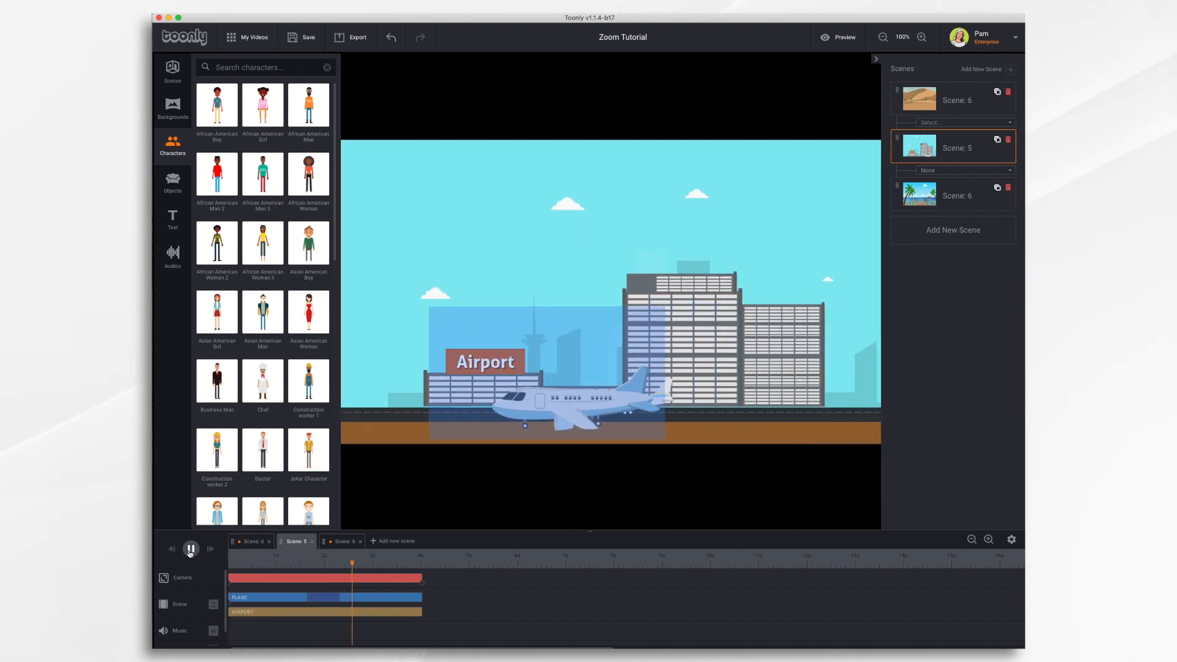
{"action": "left_click", "coordinate": [191, 550]}
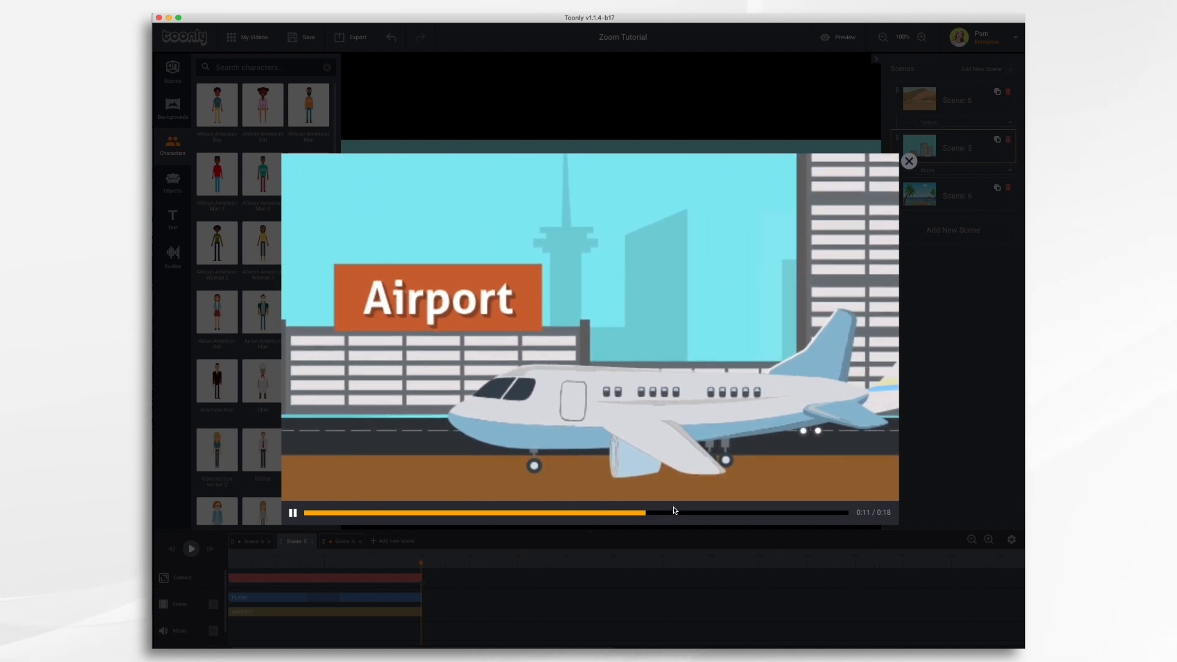
{"action": "left_click", "coordinate": [909, 161]}
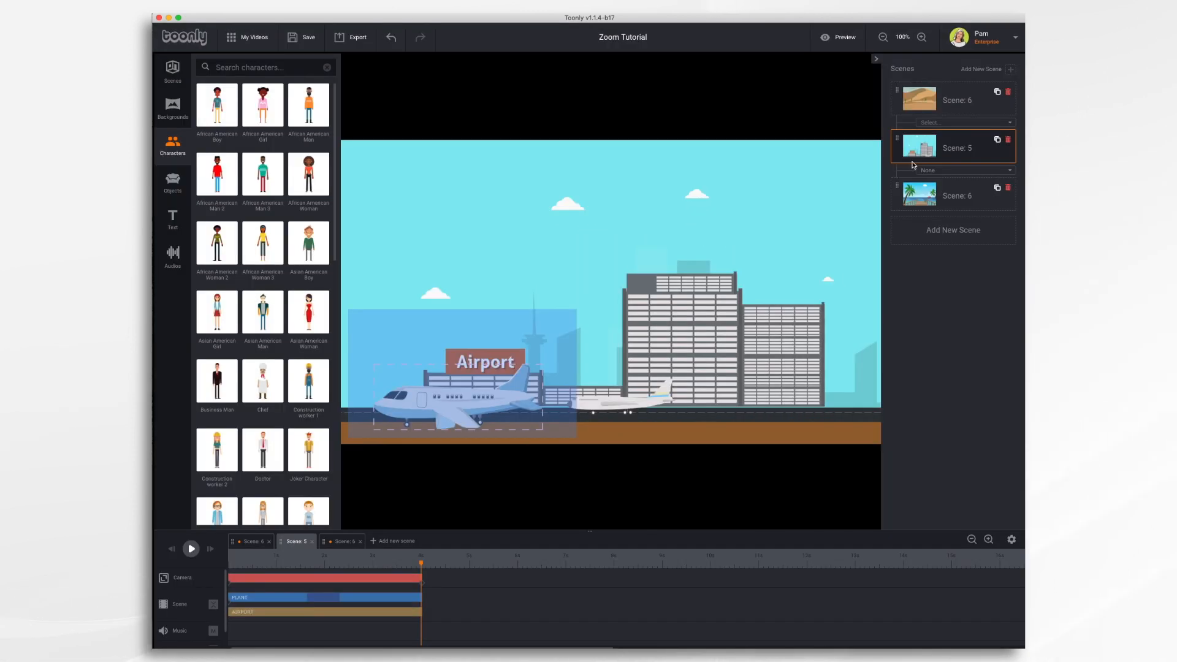